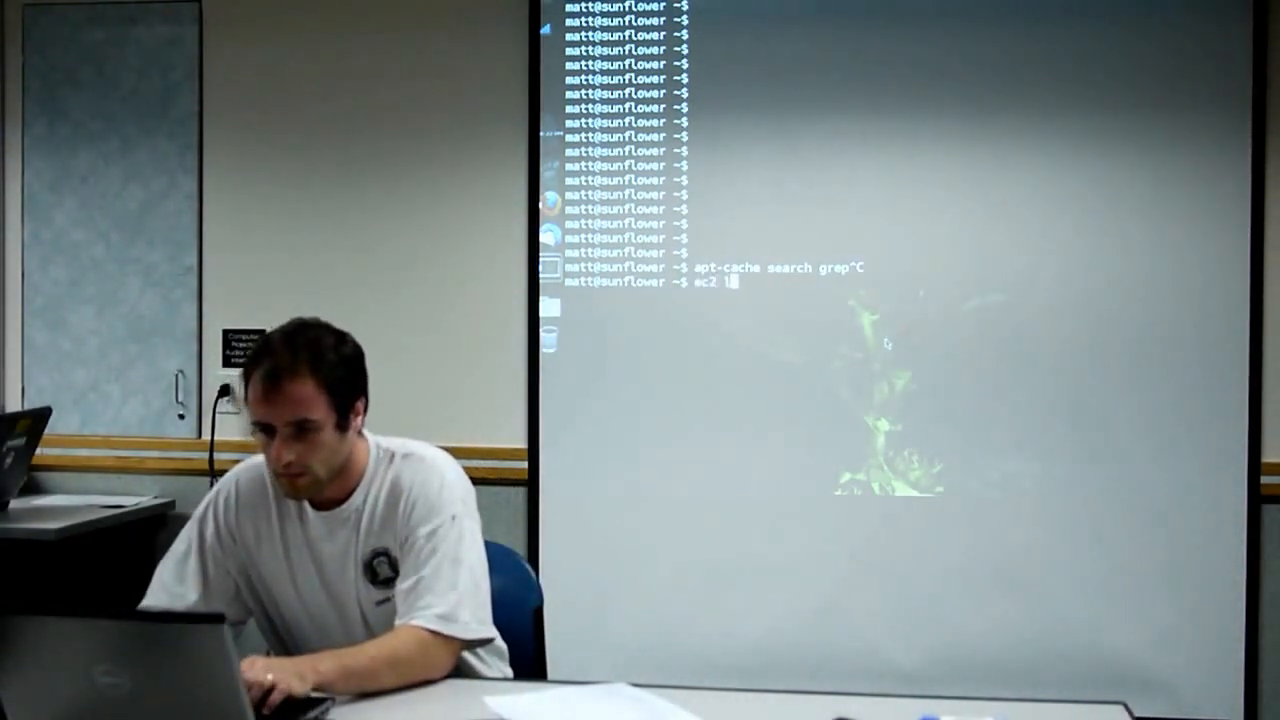
# Step: Filter the instance list for 'monaco' and ssh into 149.165.158.79 as root
pyautogui.write('s | grep monaco')
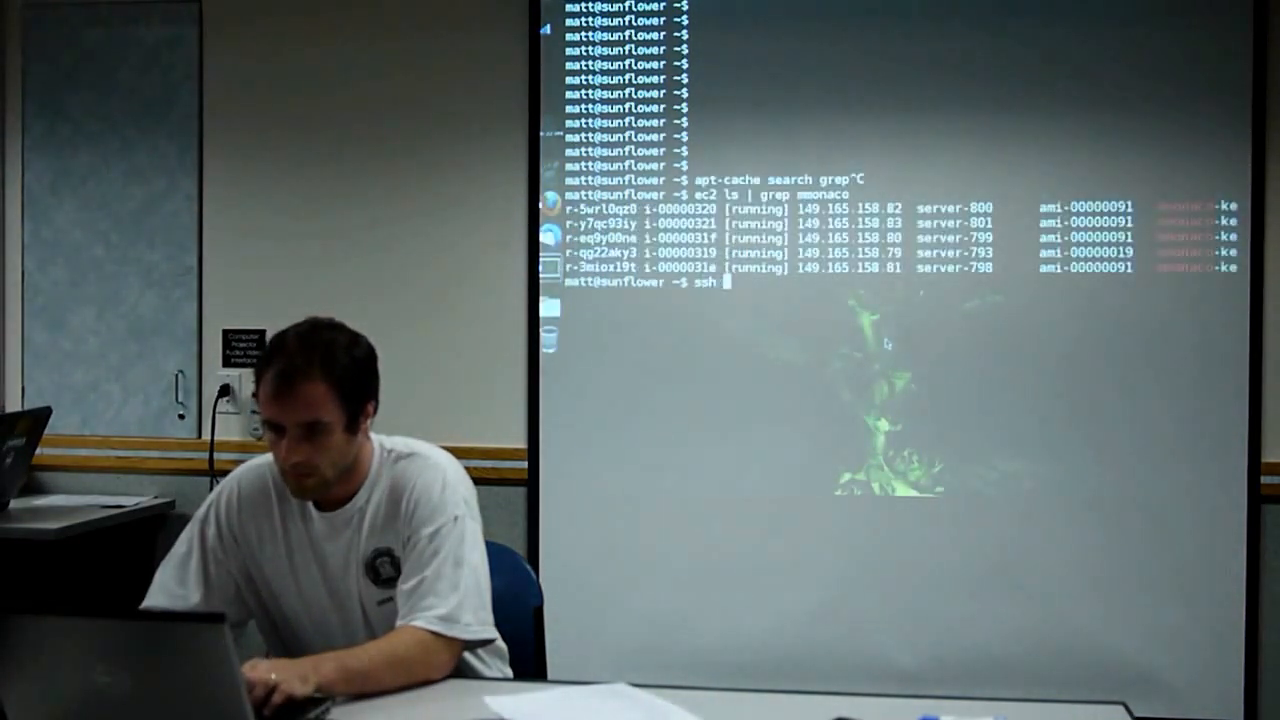
pyautogui.write('root@149.165.158.79')
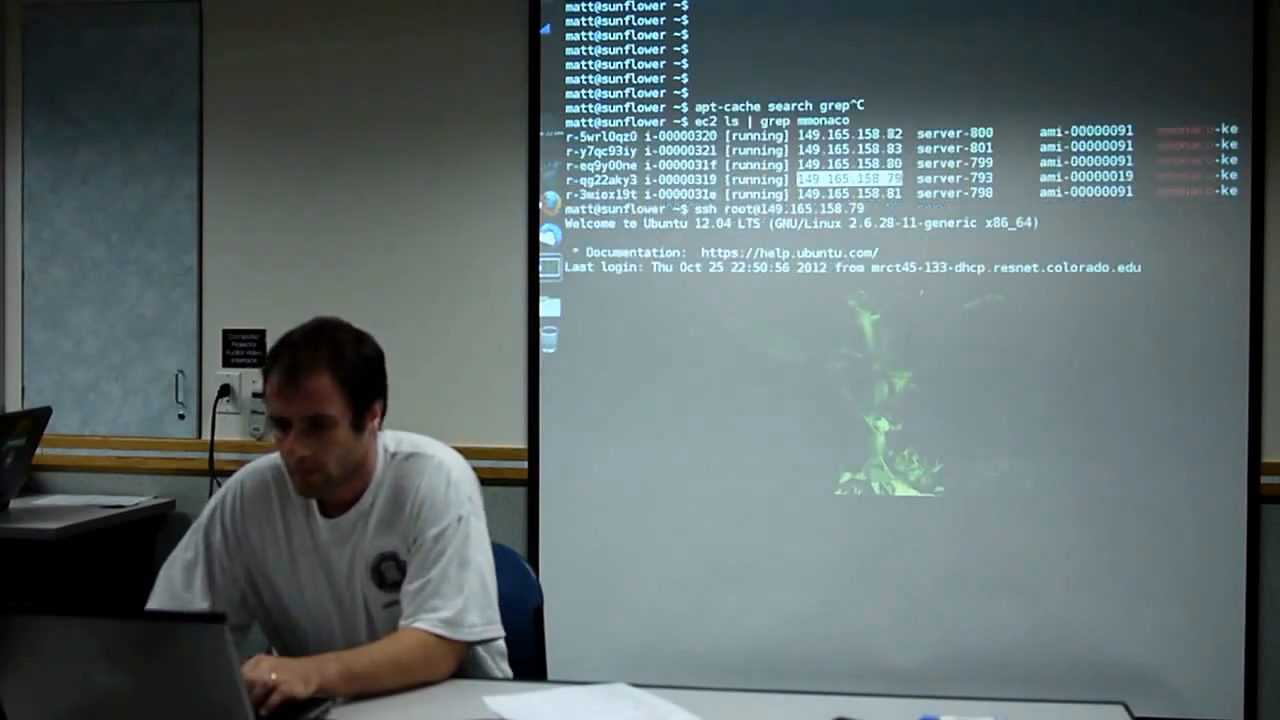
# Step: Run 'apt-cache search dropbox', then start 'apt-get update' on the remote server
pyautogui.write('apt-ac')
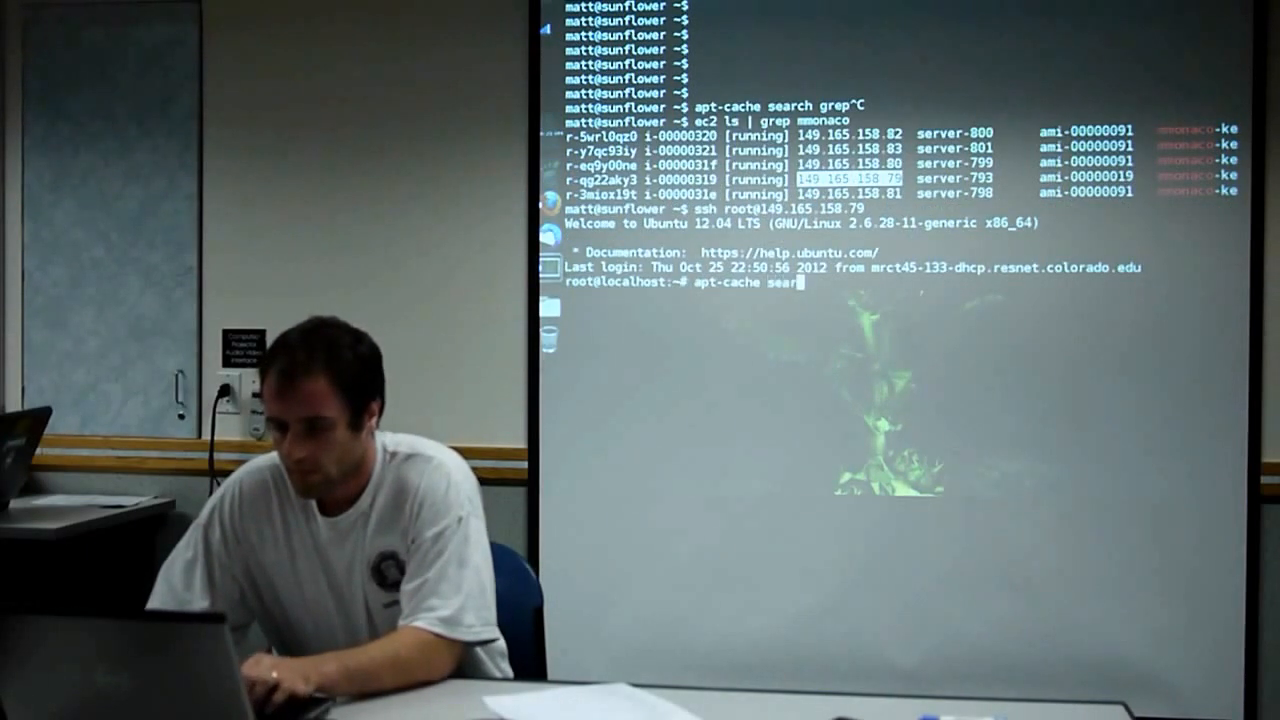
pyautogui.press('Return')
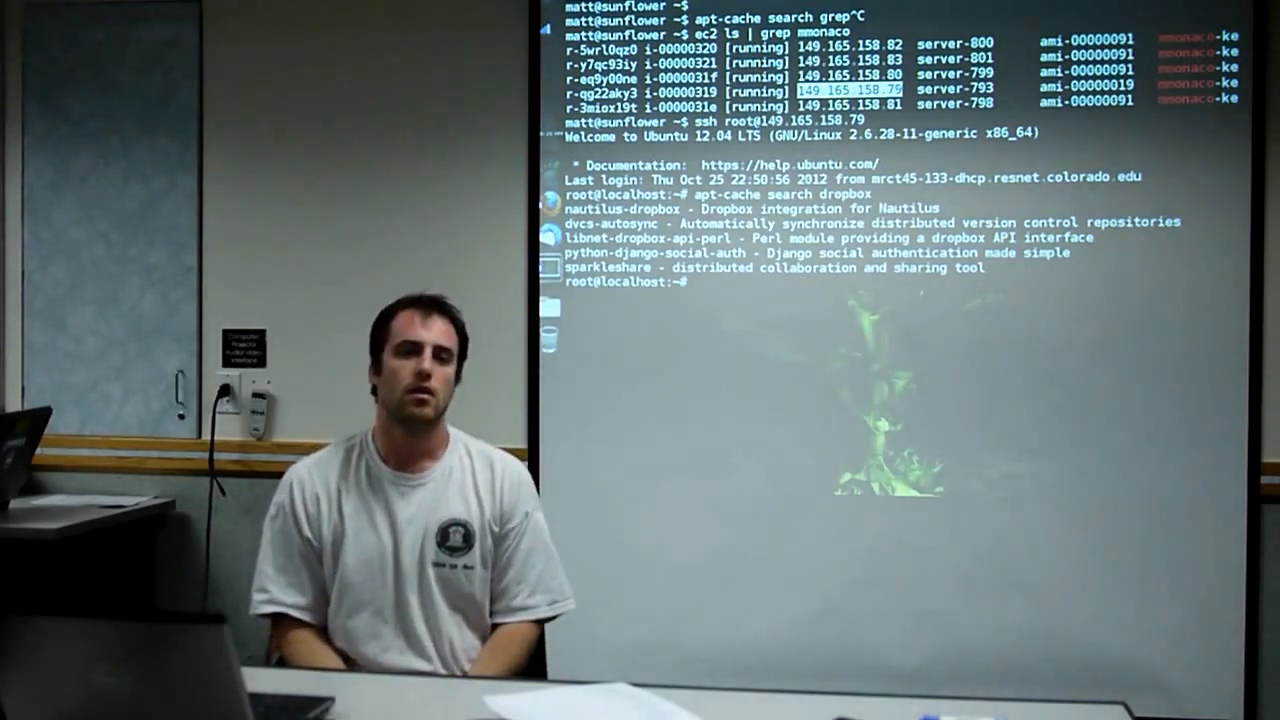
pyautogui.write('apt-ge')
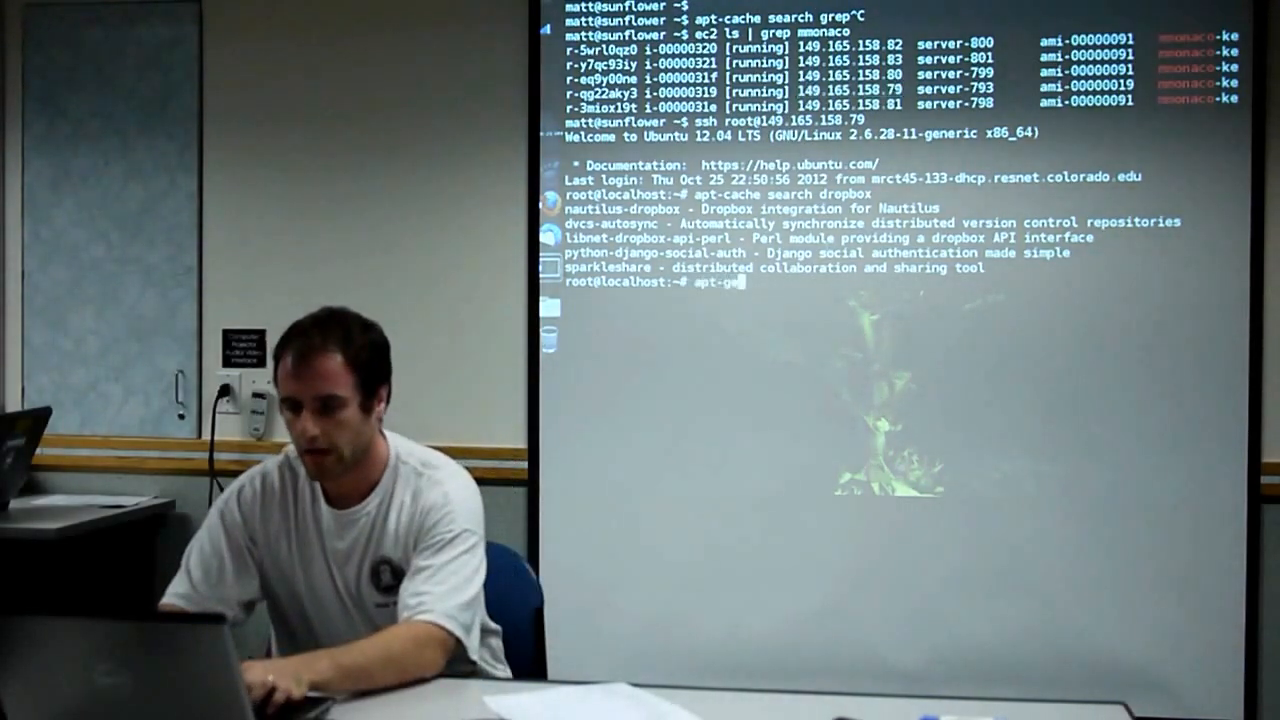
pyautogui.press('Return')
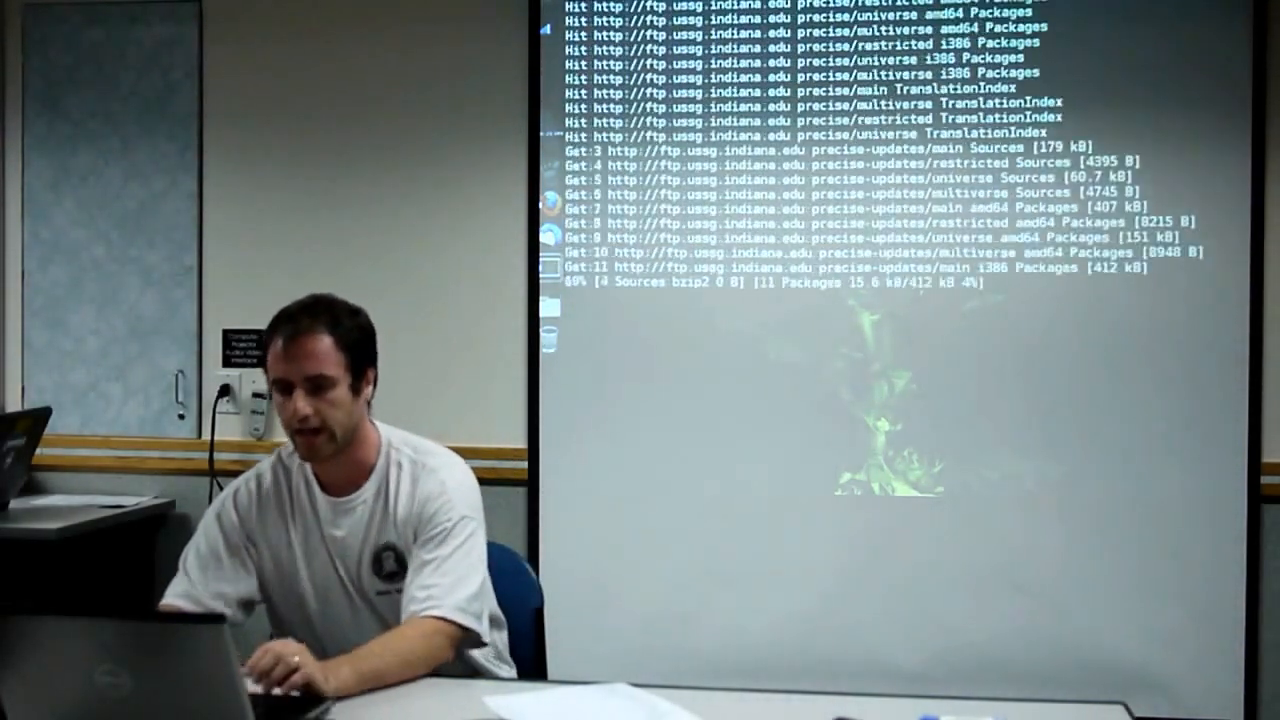